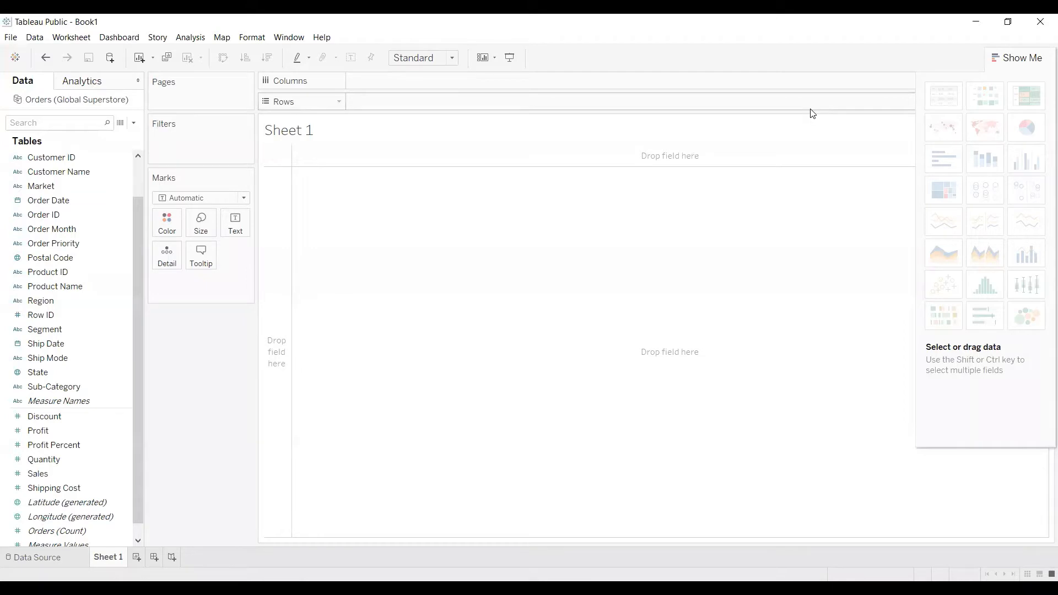
mouse_move(812, 112)
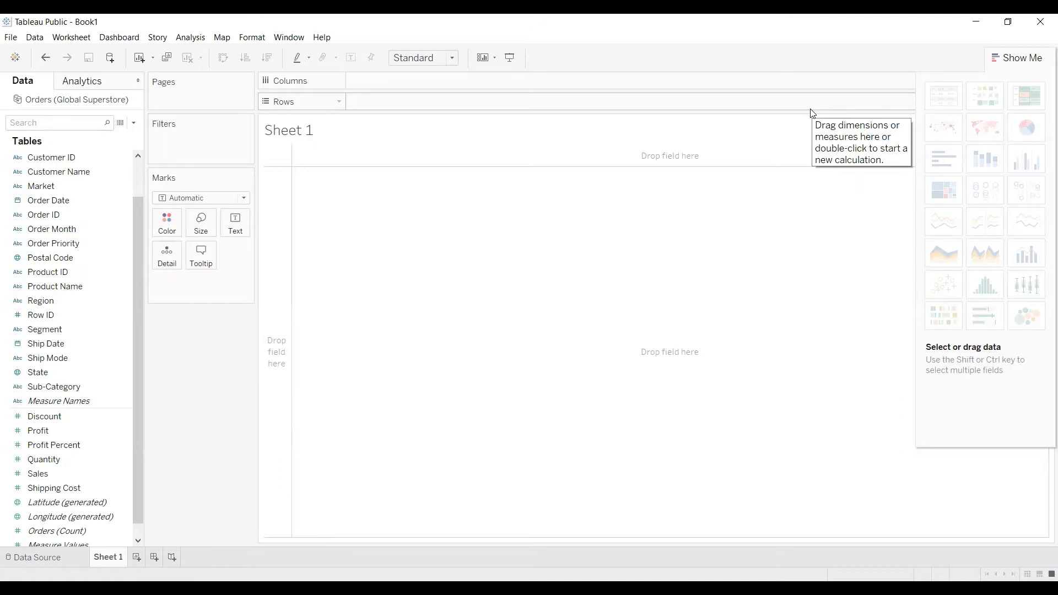
Lay out Market on Columns and total Sales on Rows, labelled and shaded by SUM(Sales).
click(41, 185)
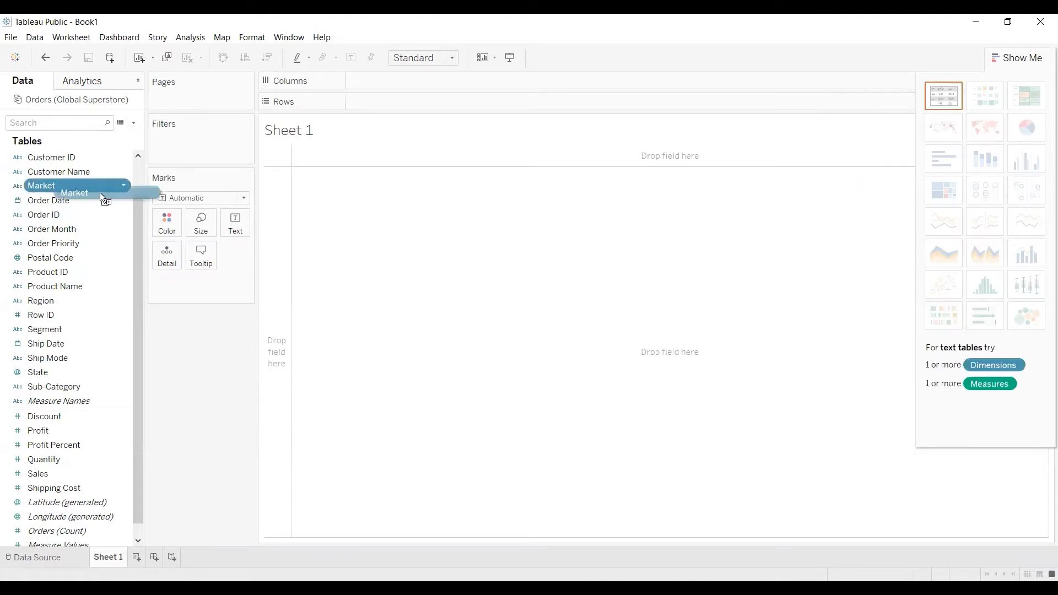
drag(41, 185, 394, 81)
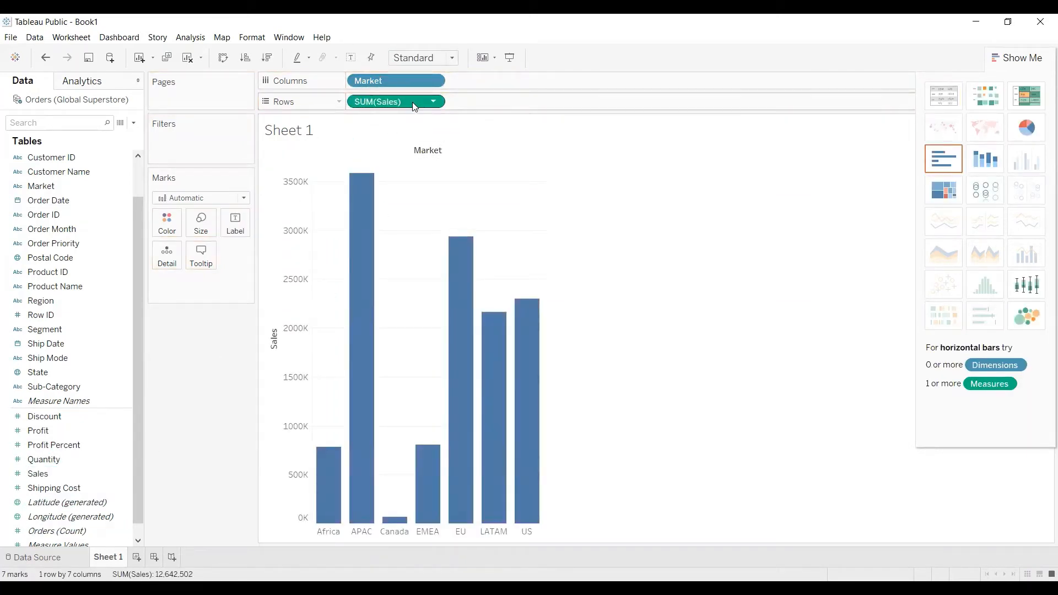
click(57, 530)
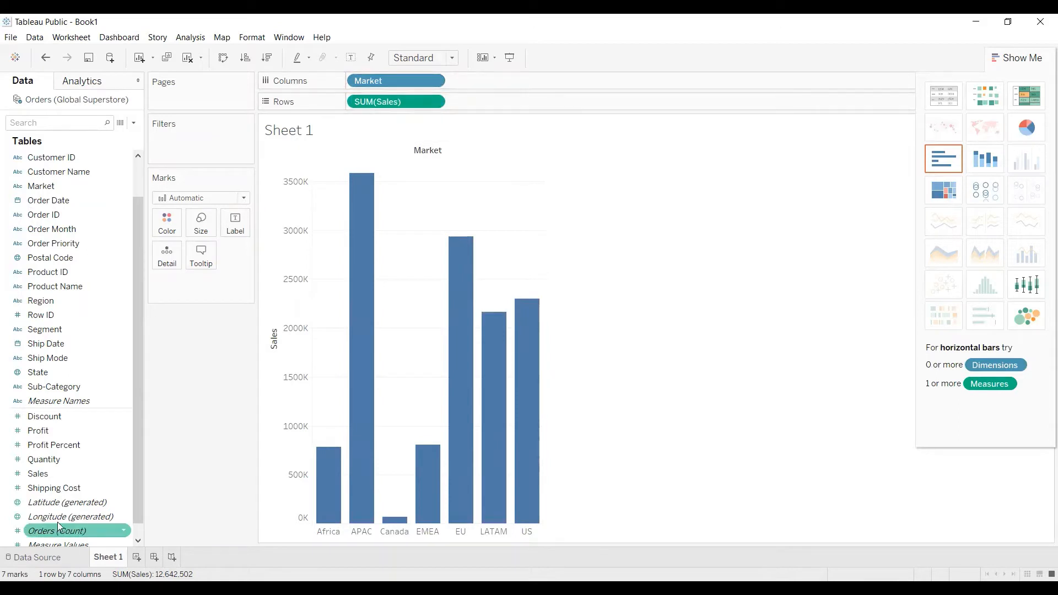
click(235, 223)
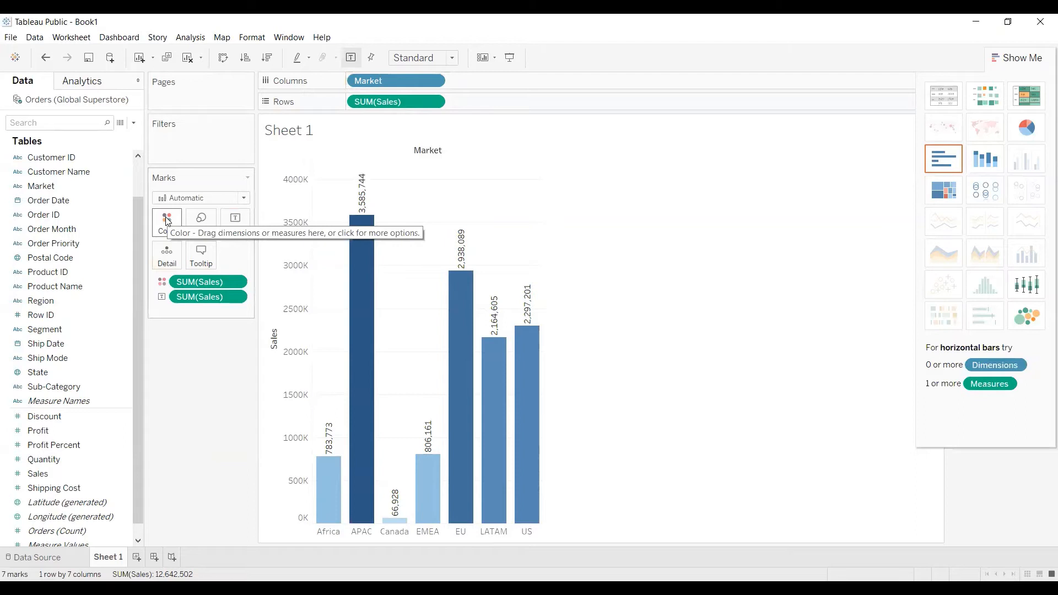
mouse_move(440, 143)
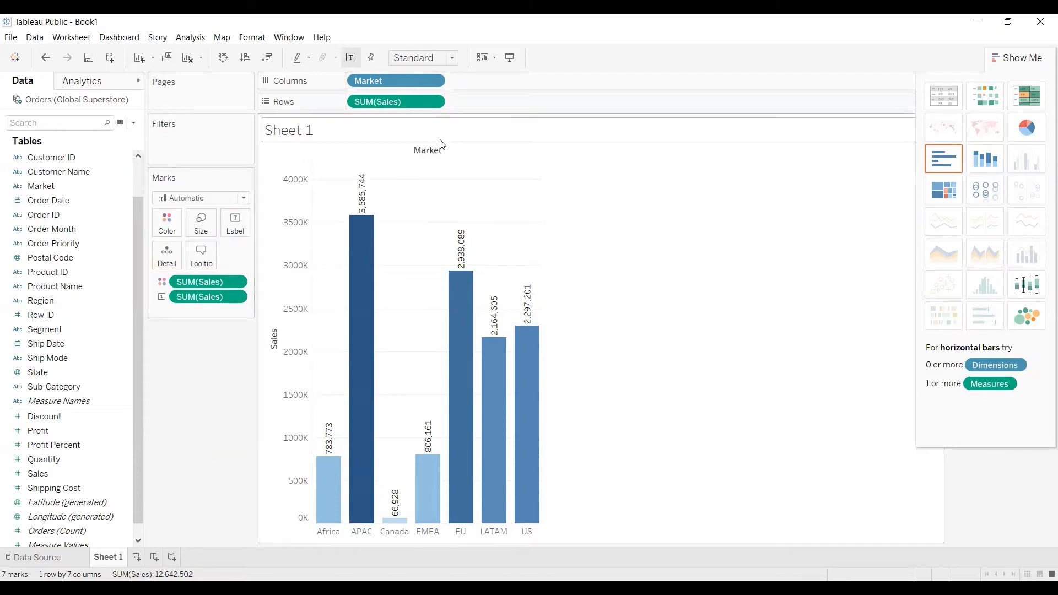
mouse_move(418, 86)
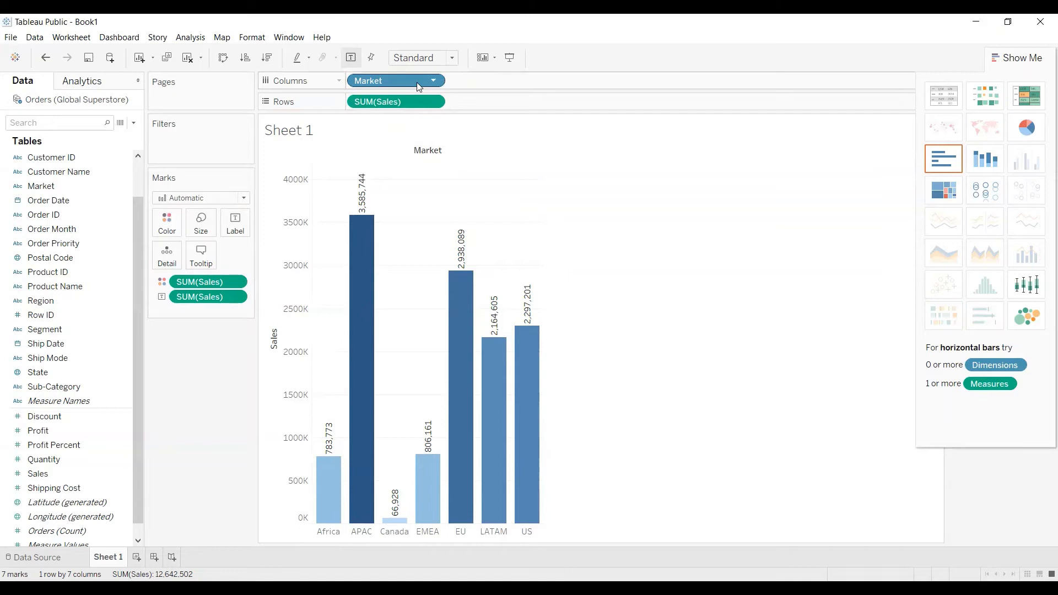
mouse_move(383, 86)
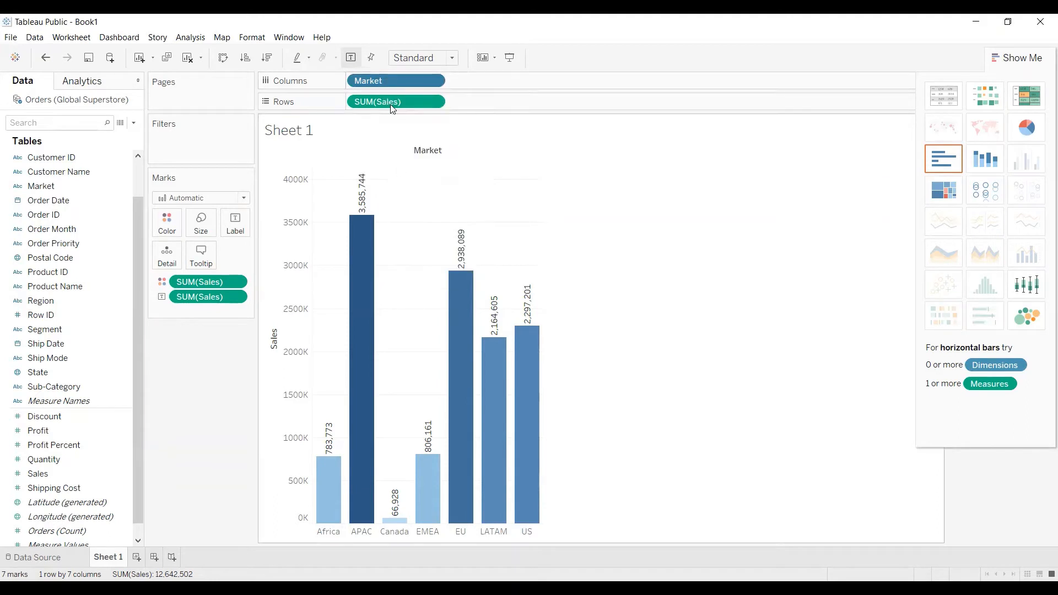
Remove the SUM(Sales) field from the Marks card to empty Sheet 1.
right_click(376, 102)
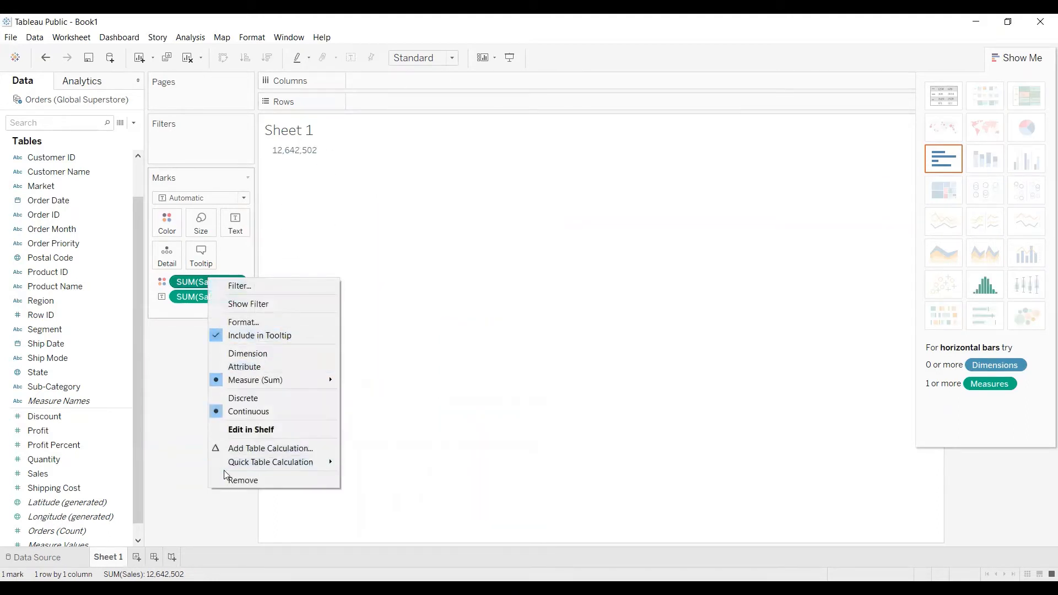
click(242, 480)
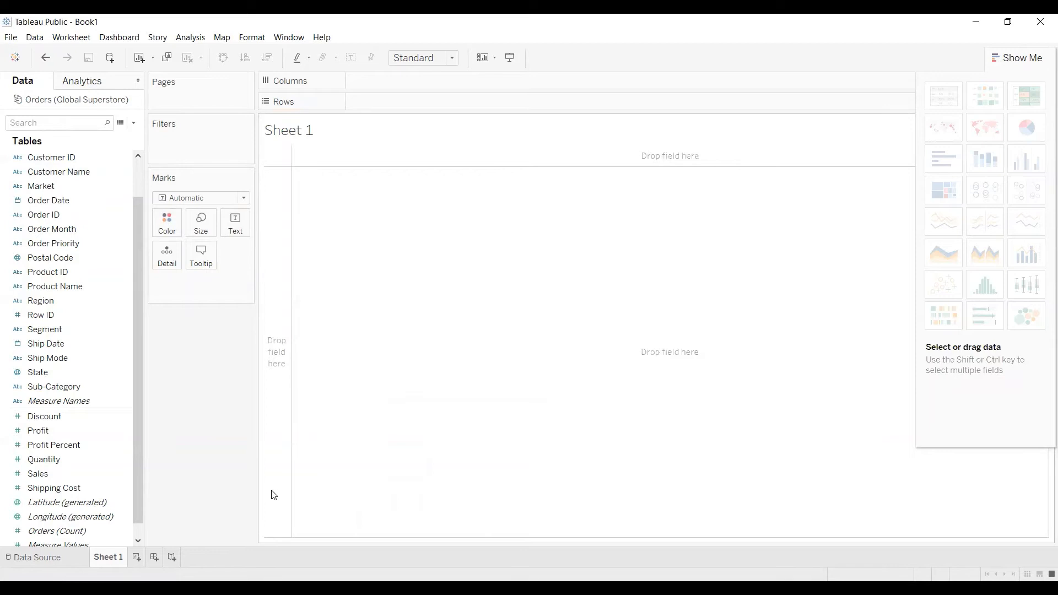
mouse_move(243, 482)
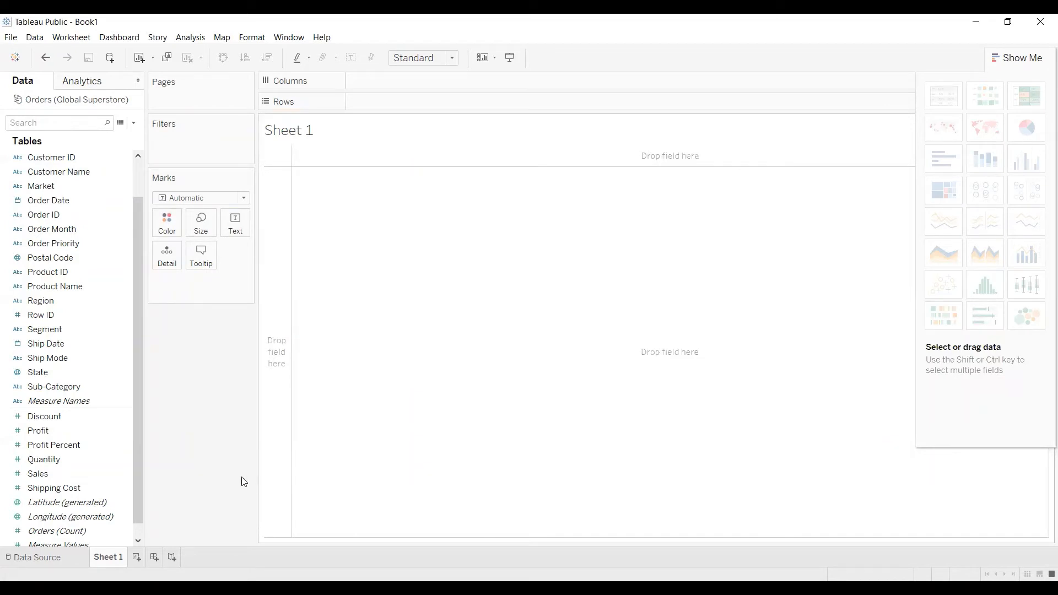
Set the Sales field's default aggregation to Average via Default Properties.
click(44, 459)
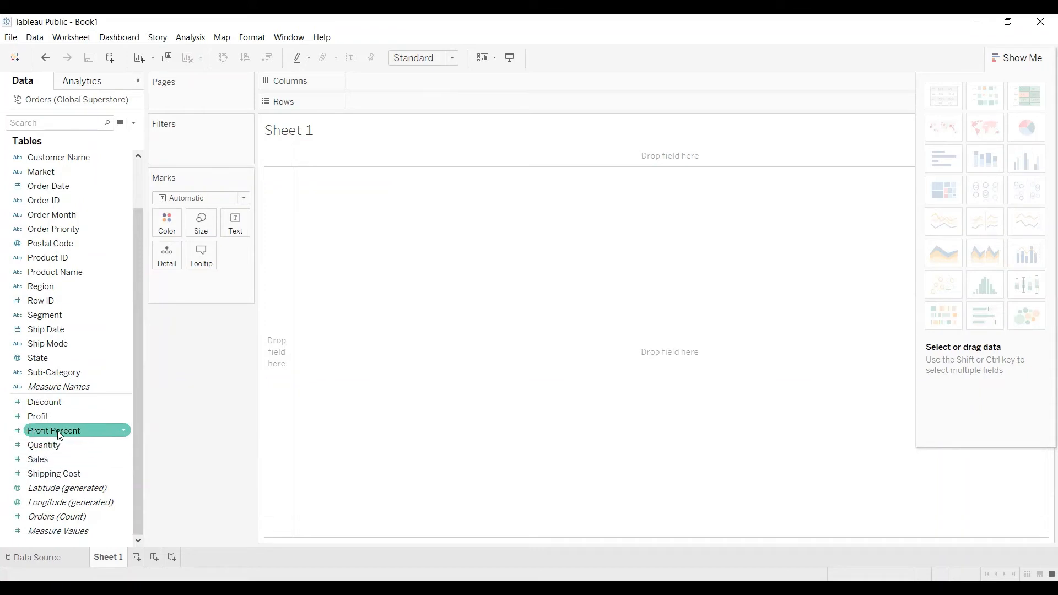
click(37, 459)
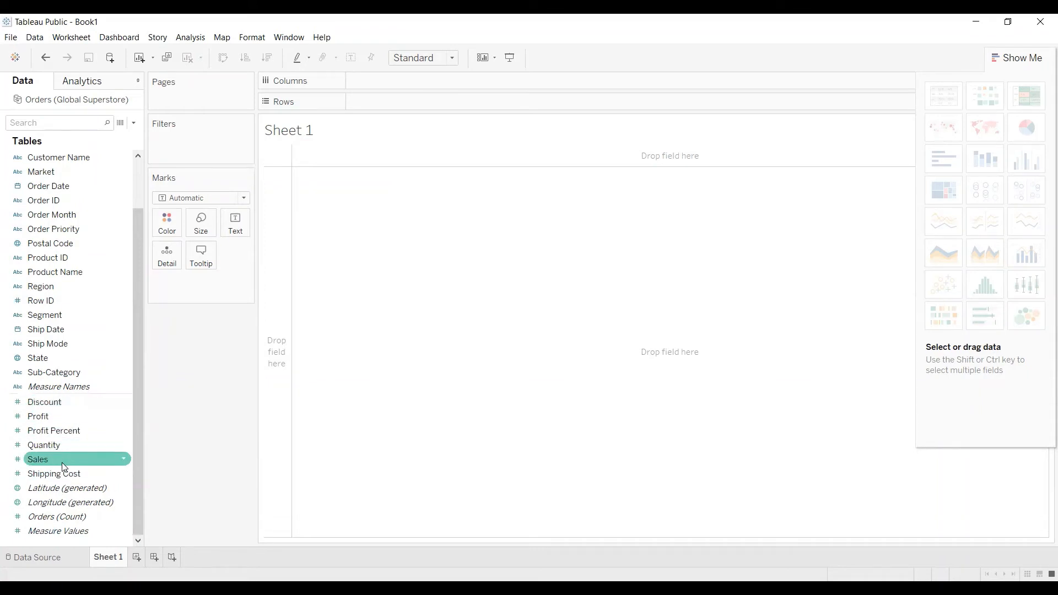
click(43, 444)
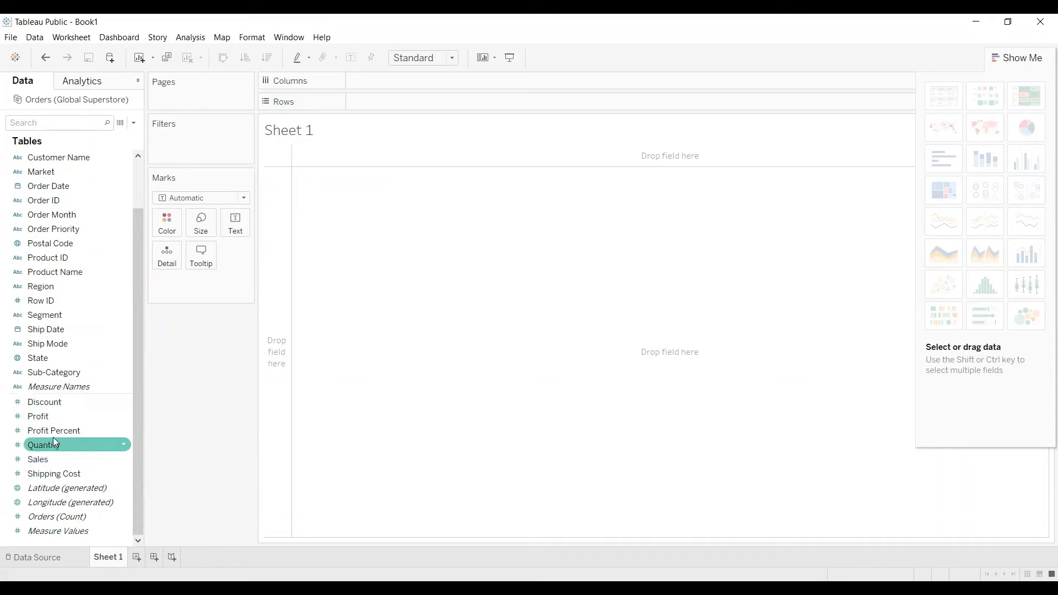
right_click(37, 459)
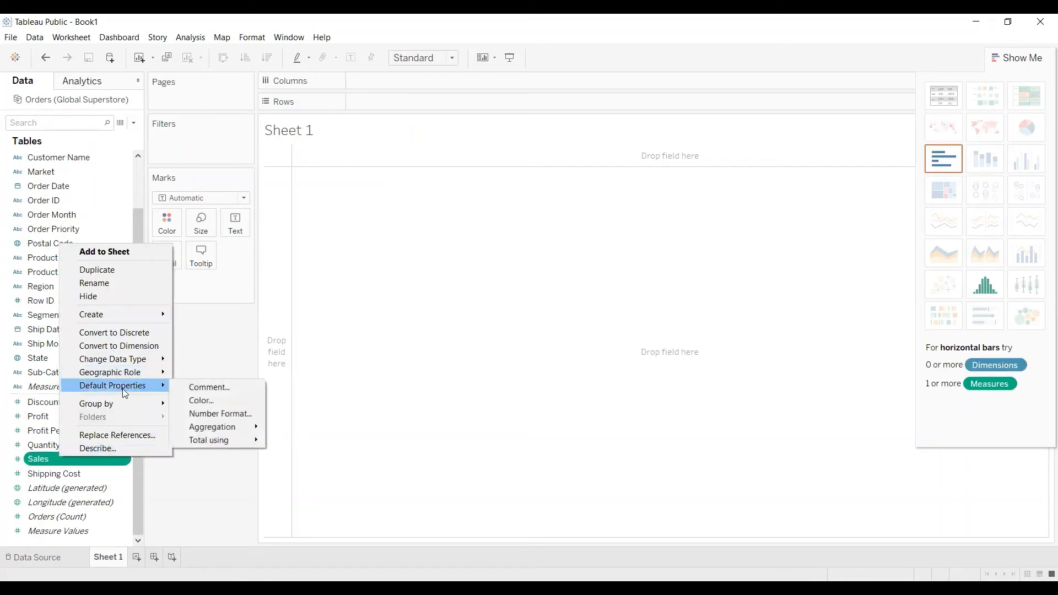
mouse_move(212, 426)
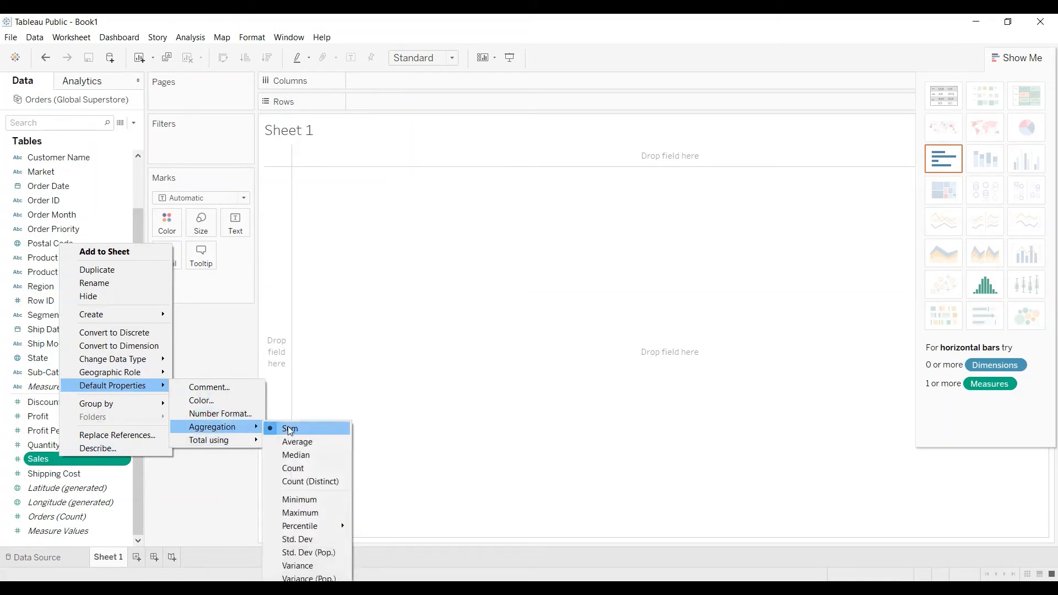
mouse_move(277, 432)
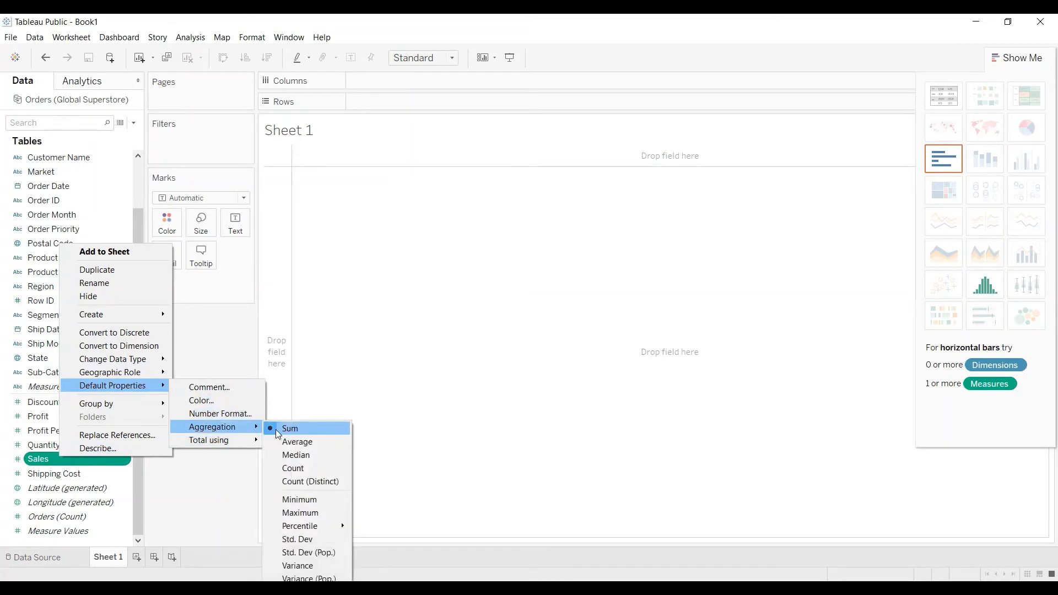
click(289, 427)
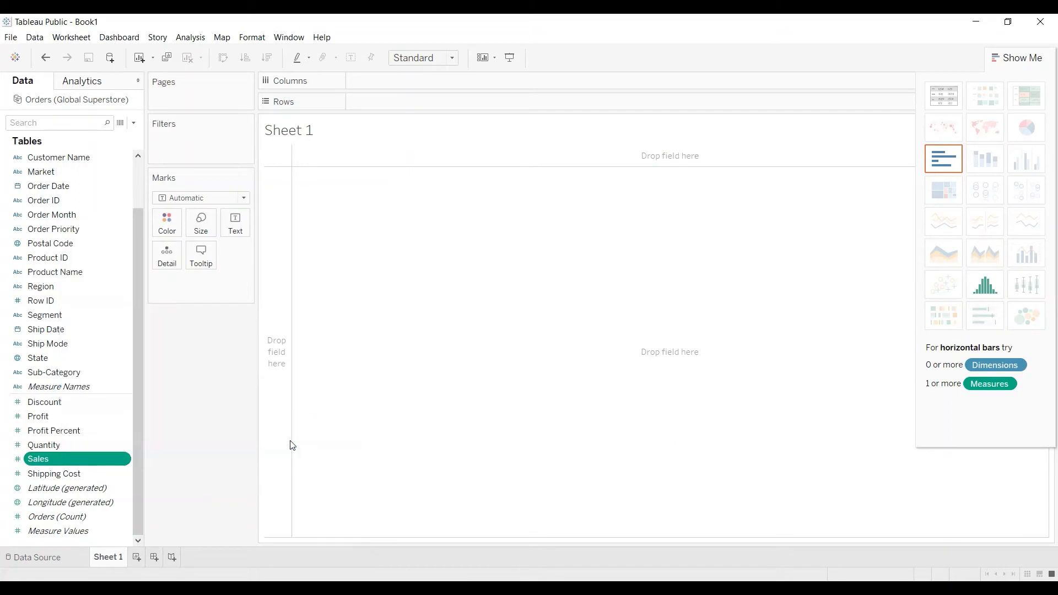
click(169, 445)
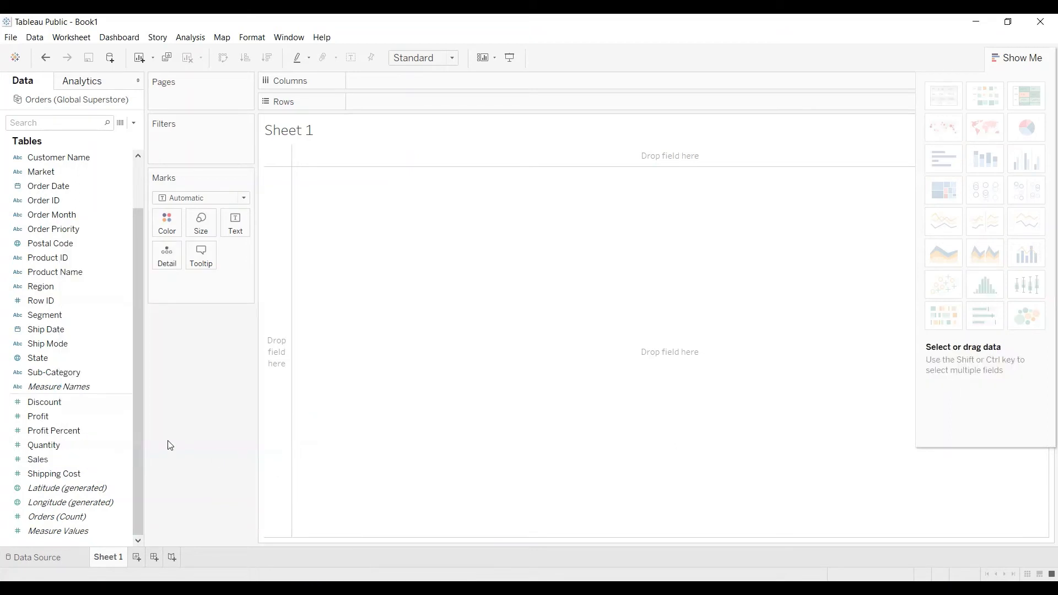
click(38, 459)
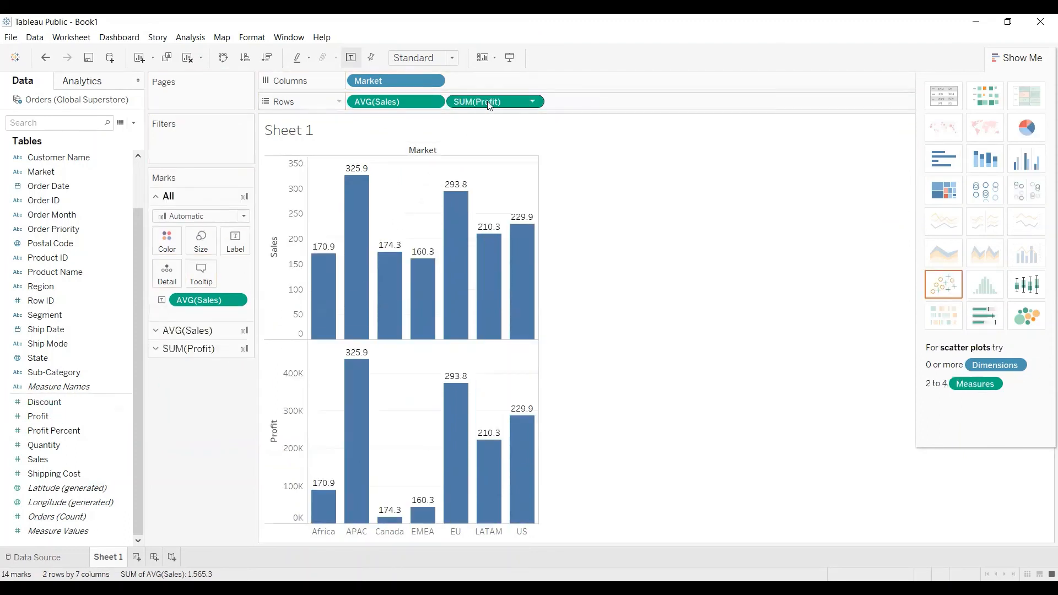
mouse_move(486, 101)
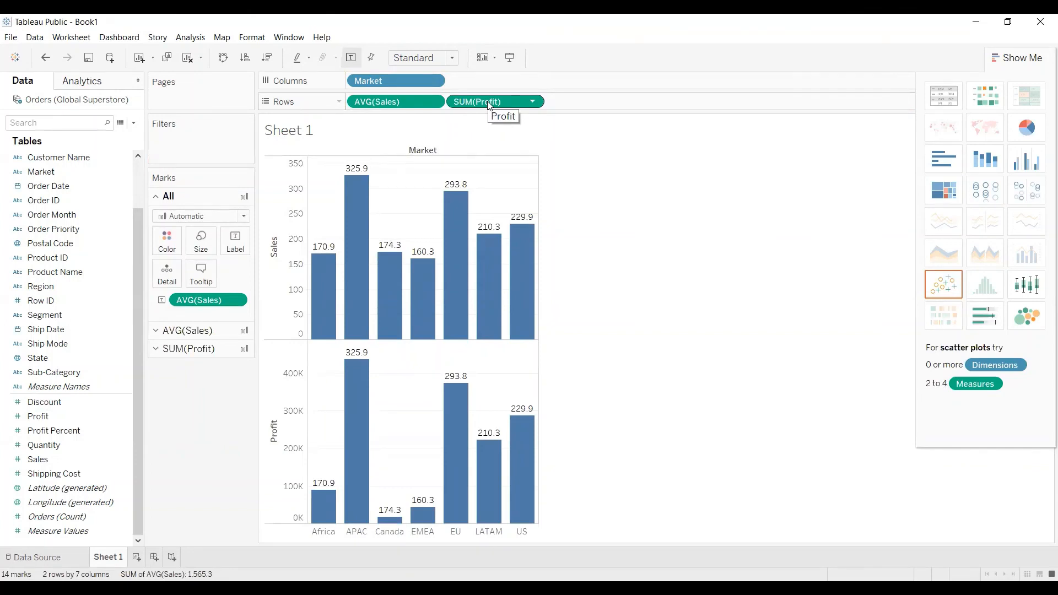